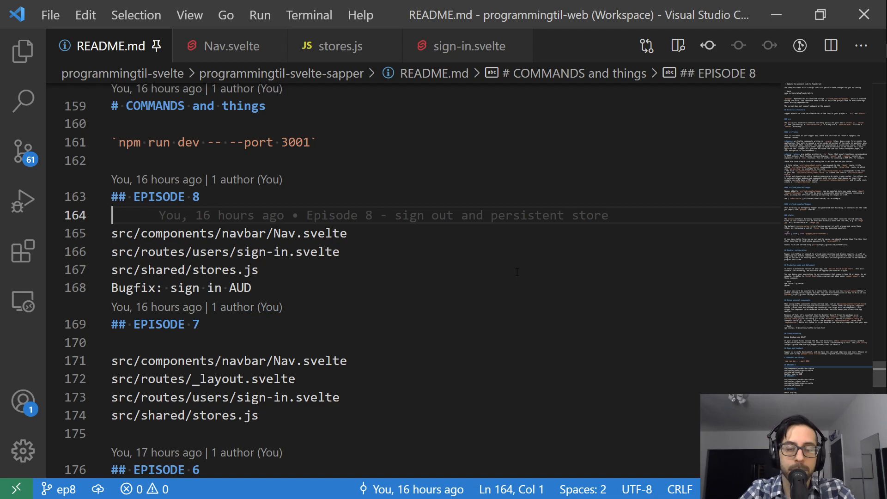
mouse_move(467, 45)
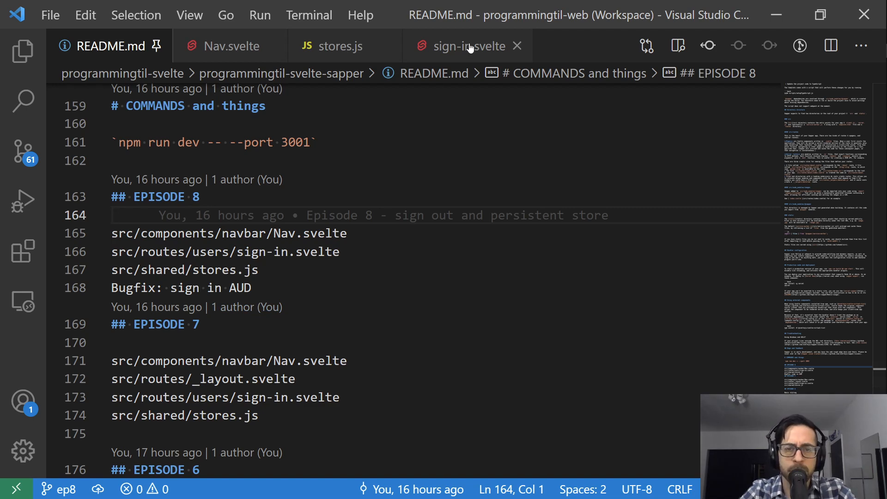
Match sign-in.svelte's 'aud' option to the UNKNOWN audience in the server log, then reopen README.md.
left_click(464, 46)
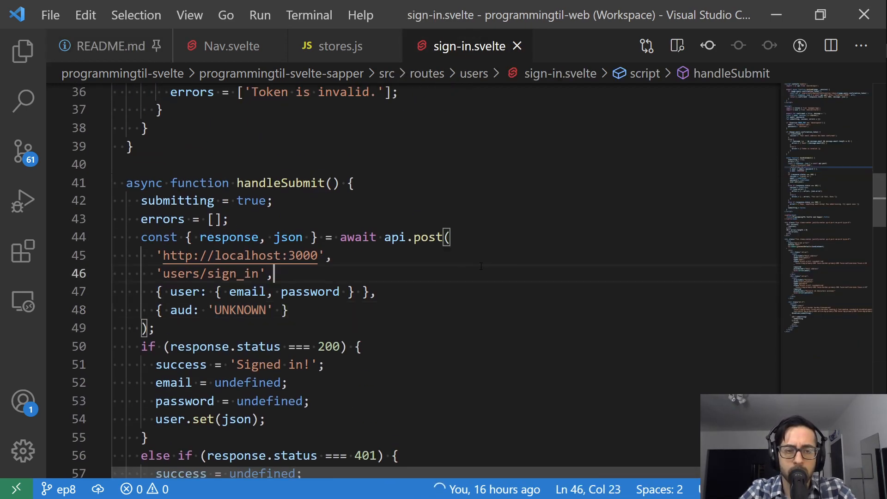
double_click(182, 277)
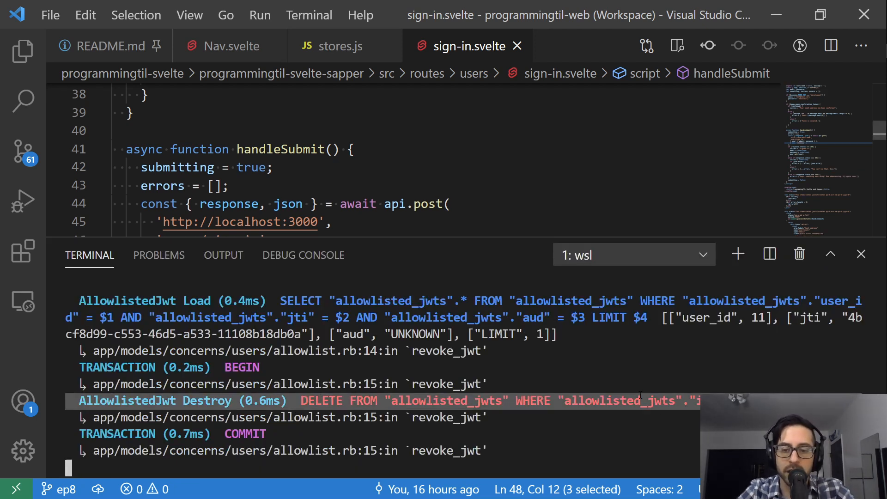
double_click(414, 334)
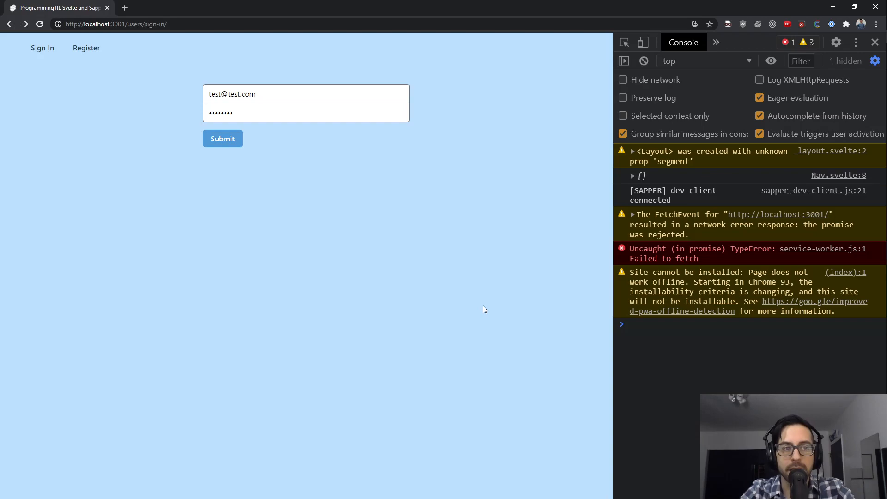
mouse_move(379, 277)
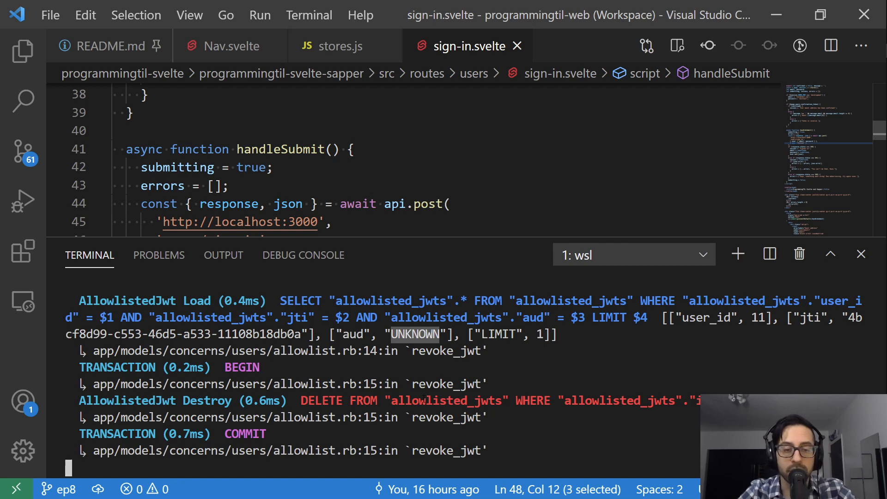
scroll("down", 3)
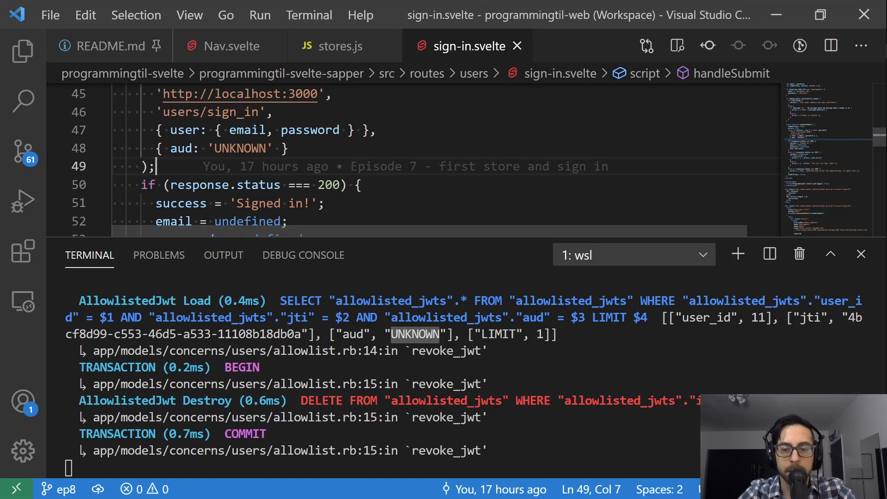
left_click(109, 46)
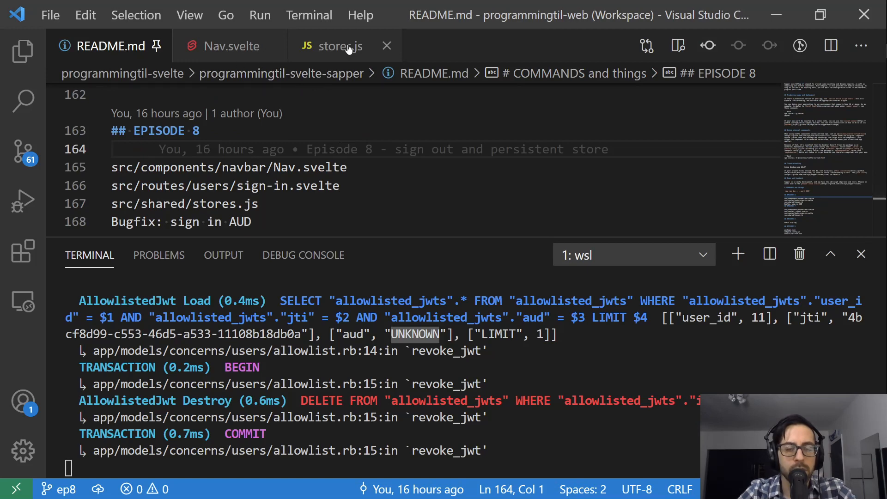
Show stores.js and follow its line-4 Stack Overflow link into the browser.
left_click(333, 46)
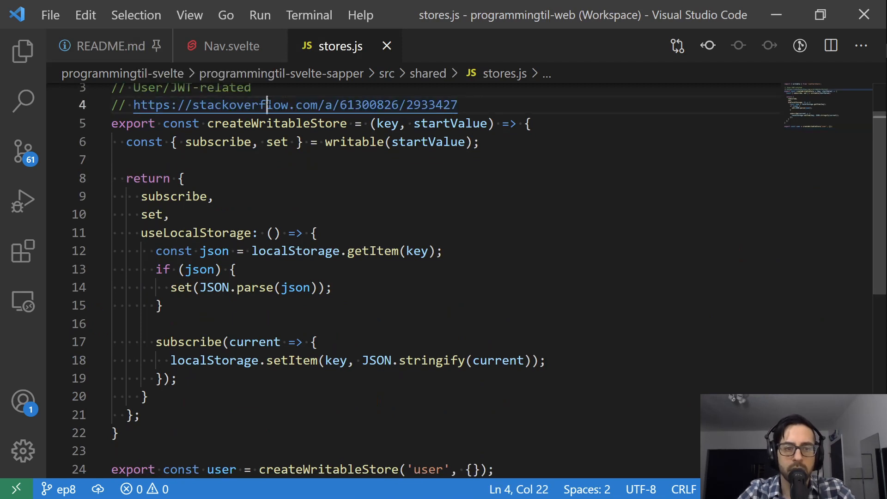
left_click(295, 105)
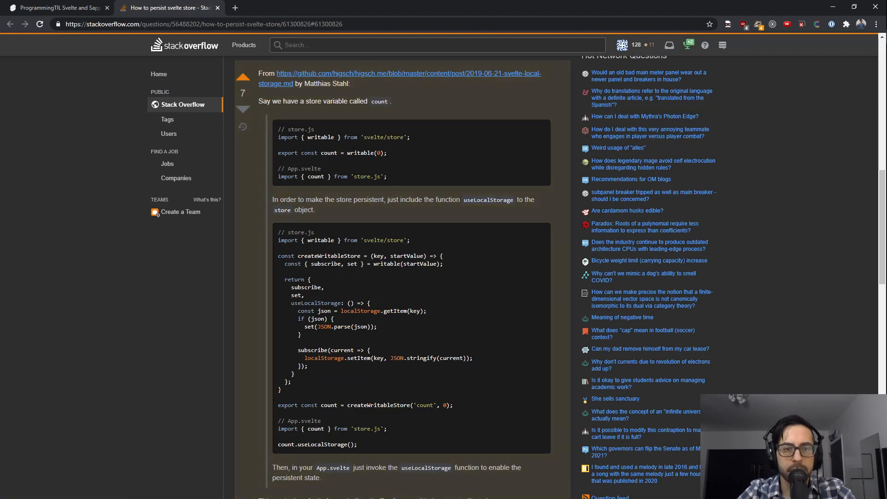
Scroll through the 'How to persist svelte store' Stack Overflow answers.
scroll("up", 3)
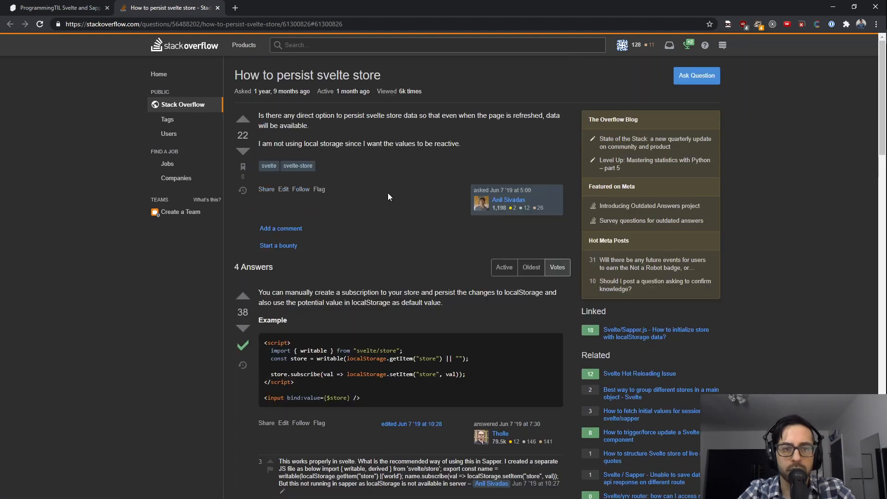
scroll("down", 3)
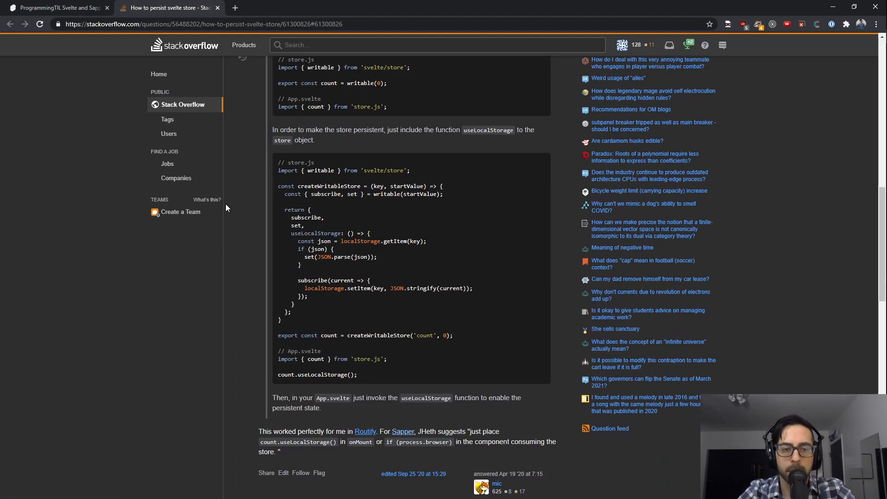
scroll("up", 3)
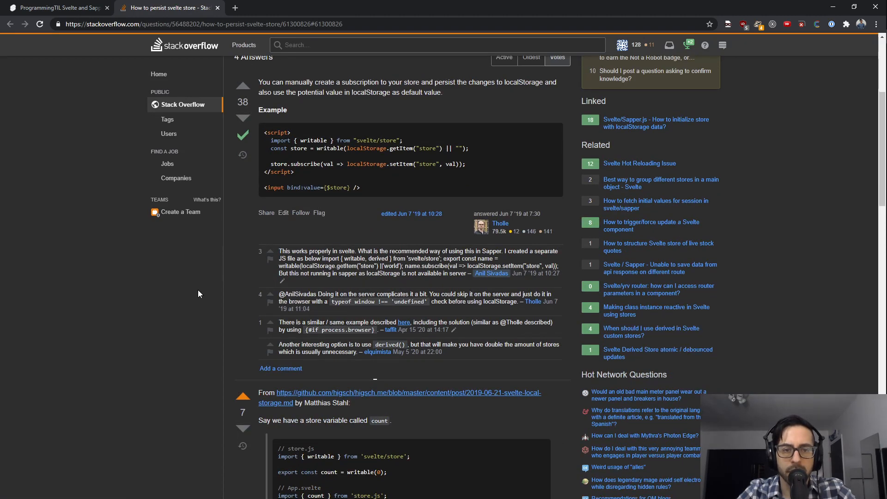
scroll("down", 3)
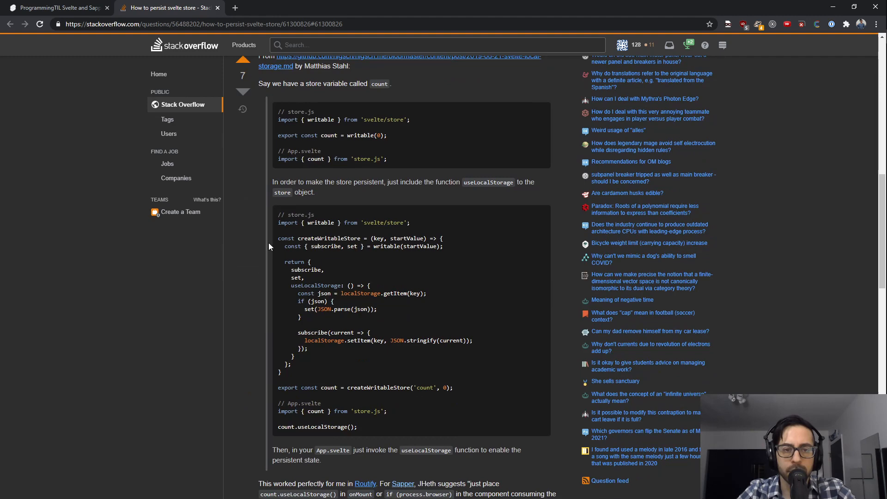
scroll("down", 3)
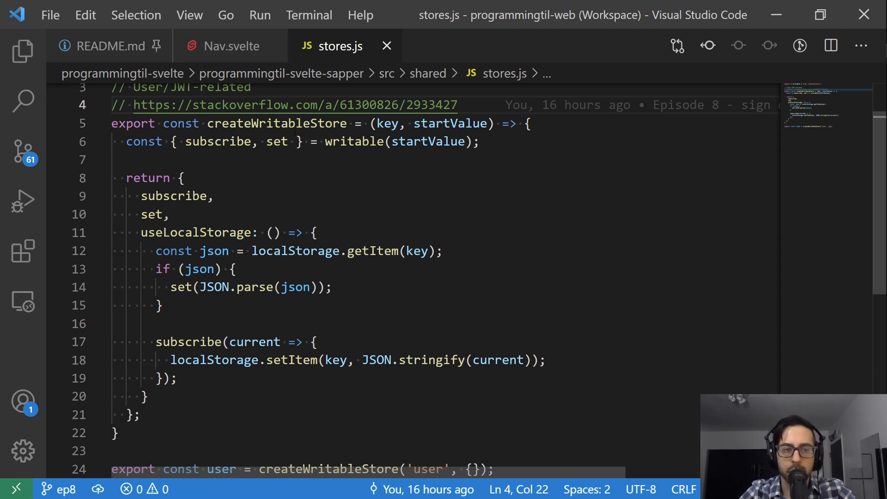
Walk through createWritableStore's startValue, getItem read, writable call and subscribe usage.
left_click(385, 123)
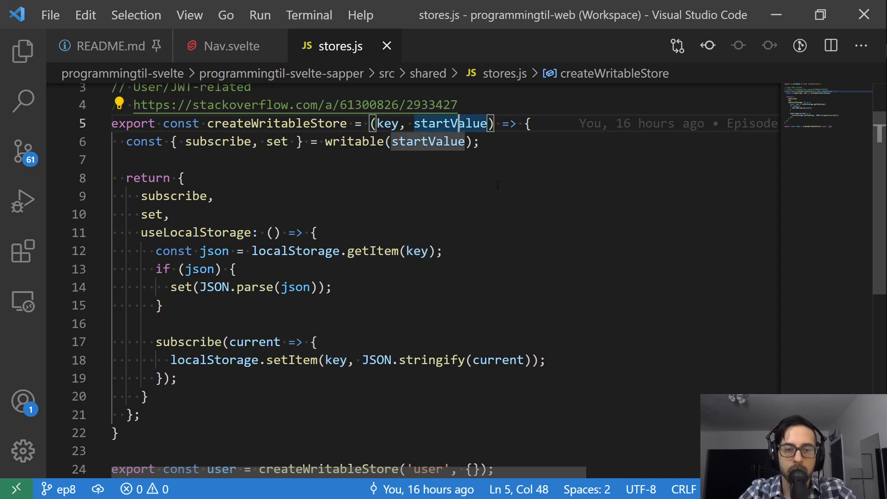
scroll("up", 3)
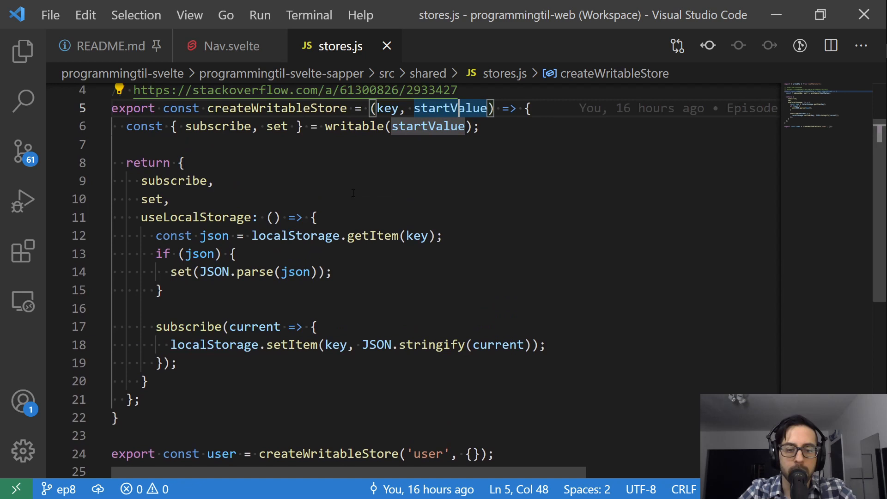
mouse_move(459, 255)
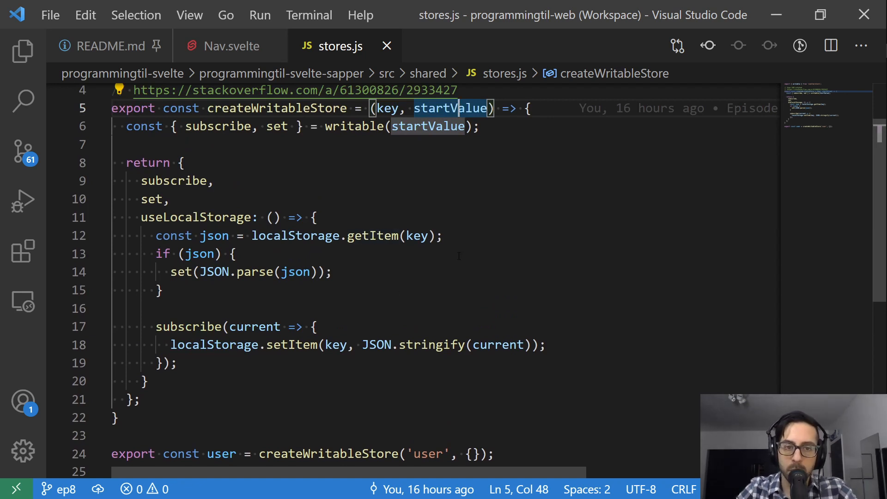
left_click(373, 235)
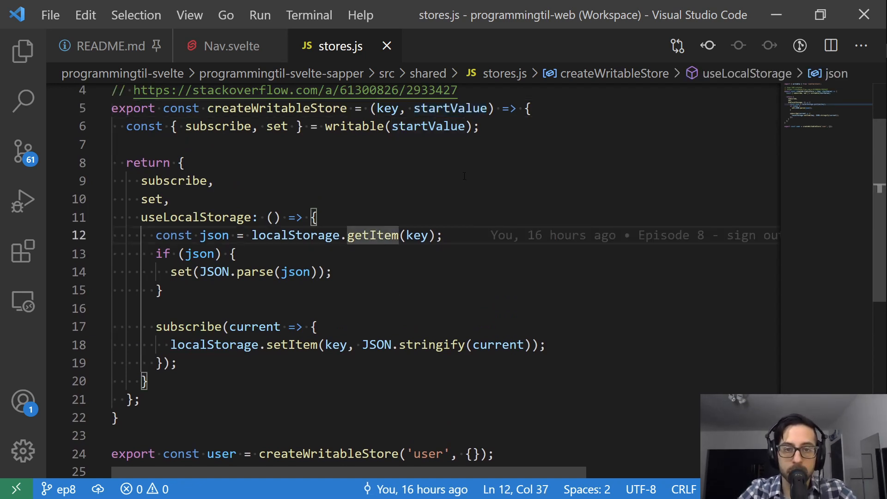
left_click(365, 127)
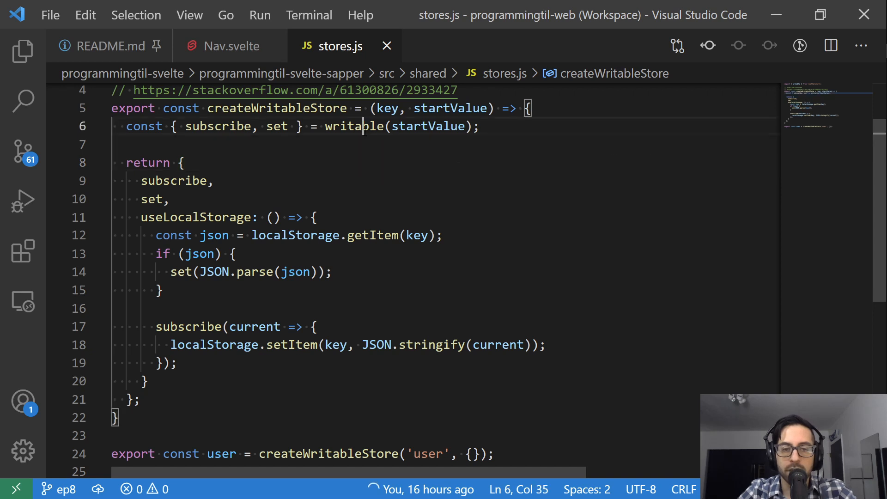
double_click(428, 126)
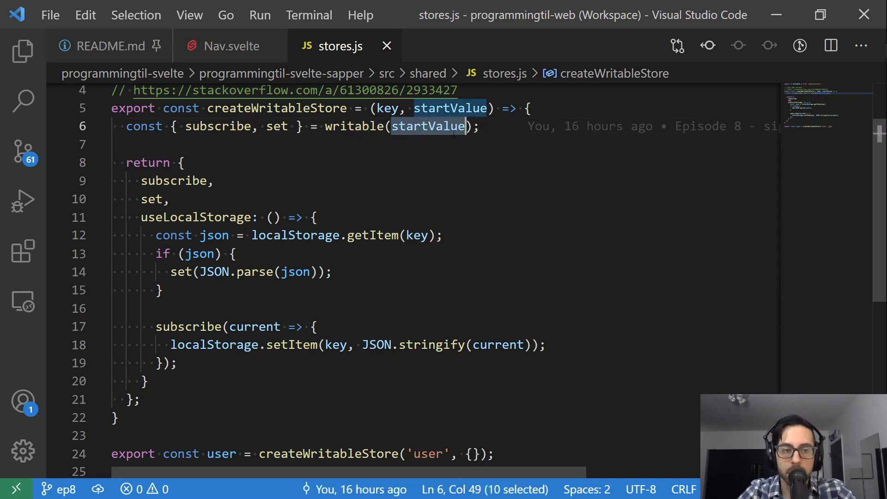
left_click(148, 162)
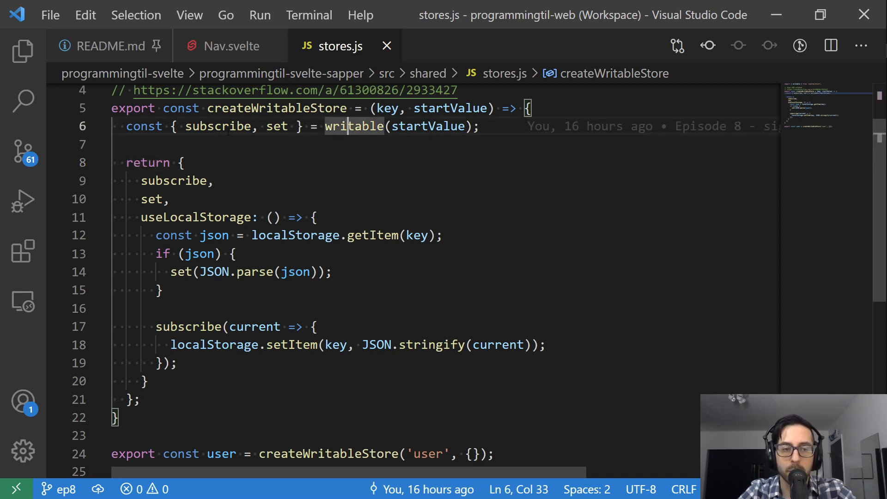
double_click(218, 126)
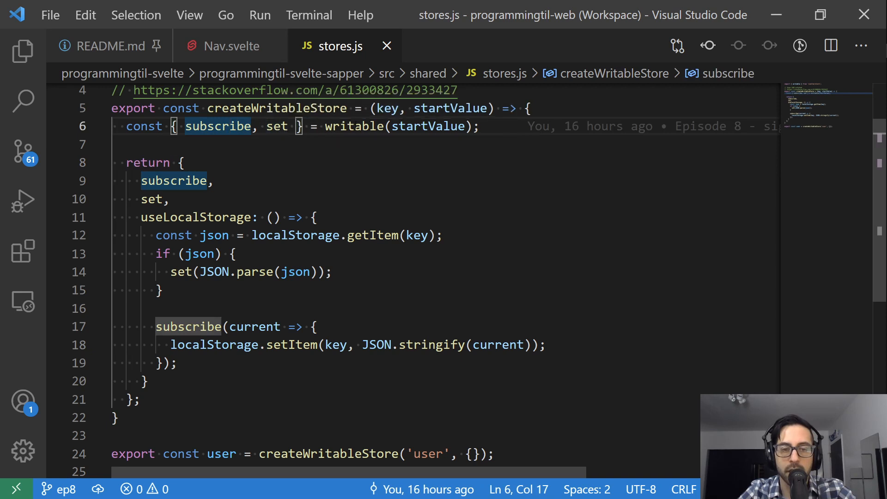
left_click(355, 157)
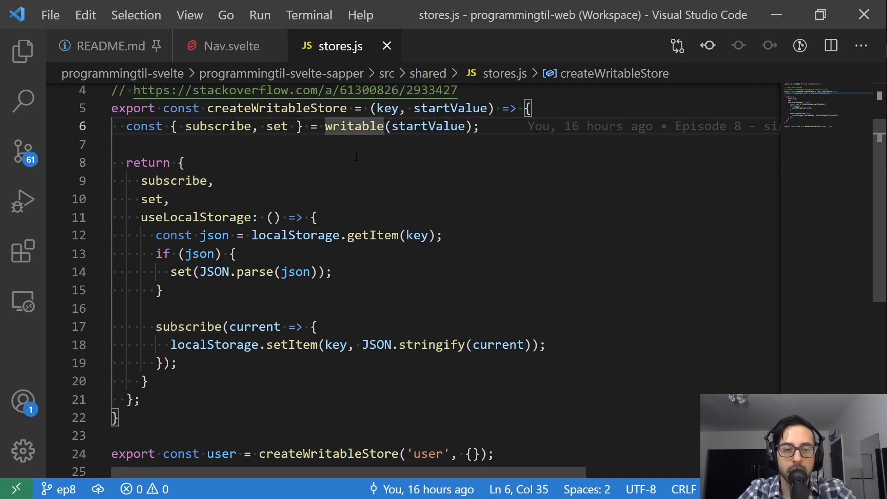
Explain useLocalStorage's localStorage calls and highlight the user store's storage key.
left_click(174, 181)
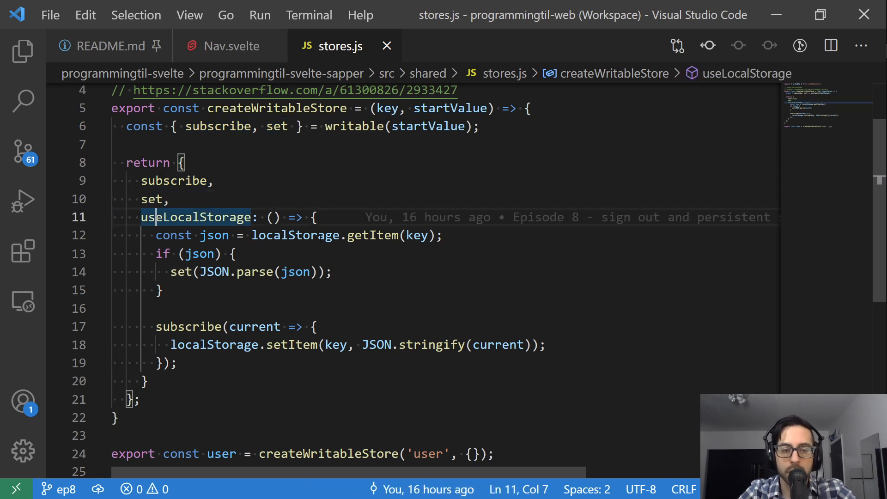
left_click(294, 235)
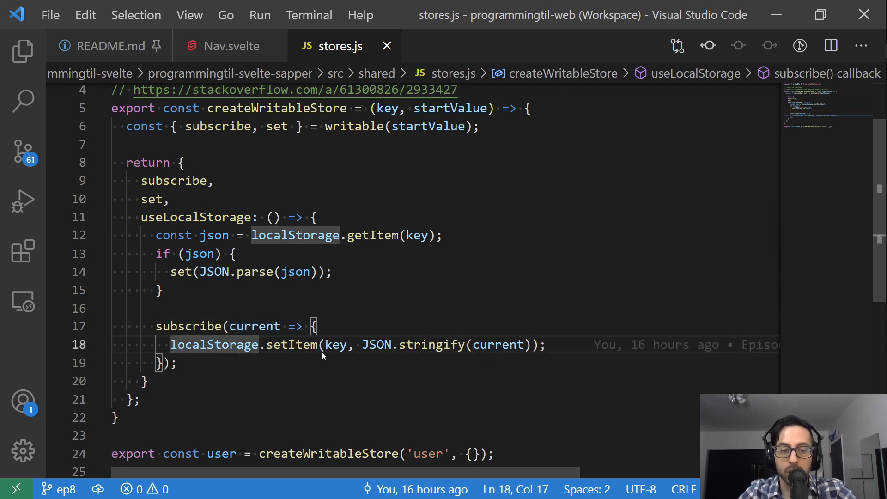
left_click(433, 345)
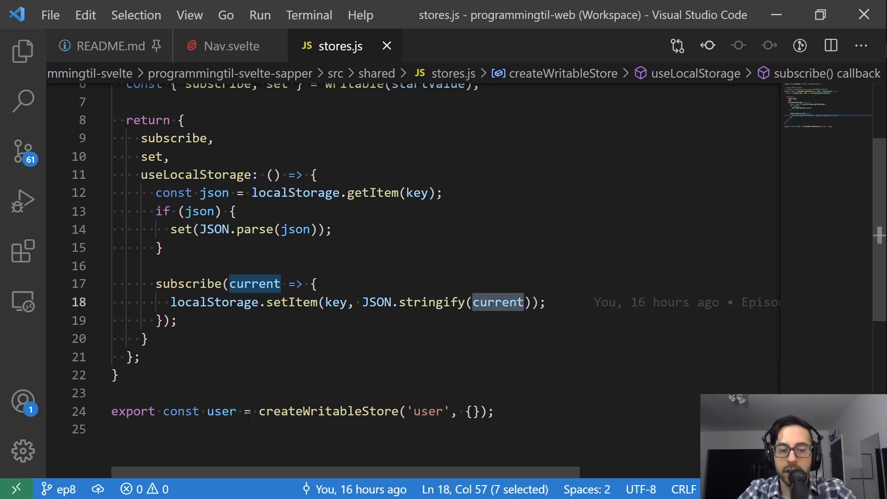
double_click(428, 411)
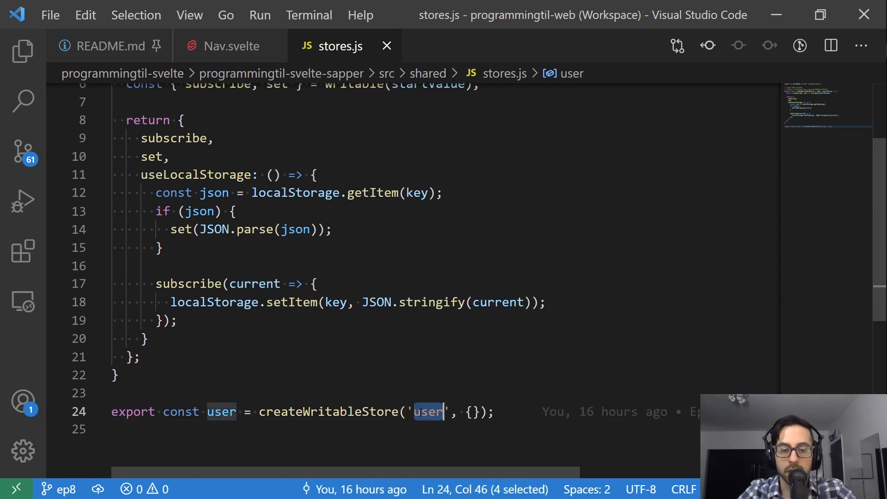
scroll("up", 3)
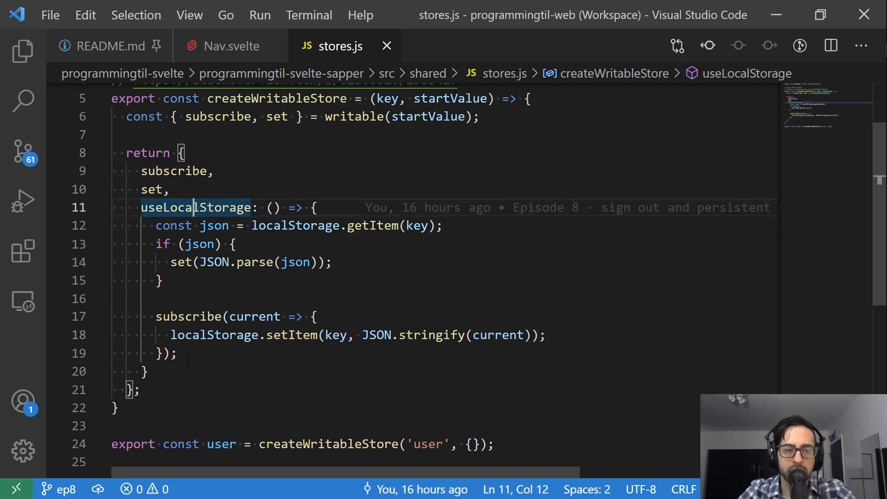
left_click(145, 371)
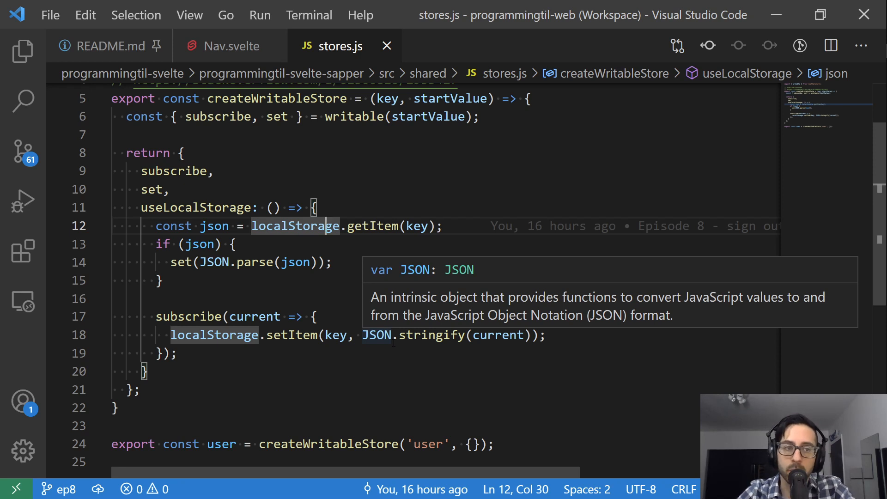
Point out the parsed-JSON restore and saving subscribe callback, then reopen the Stack Overflow answer.
left_click(232, 244)
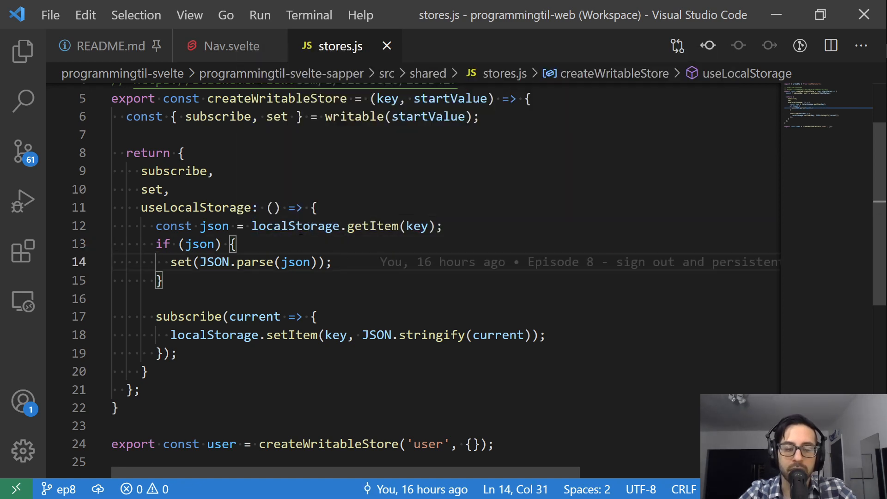
double_click(295, 226)
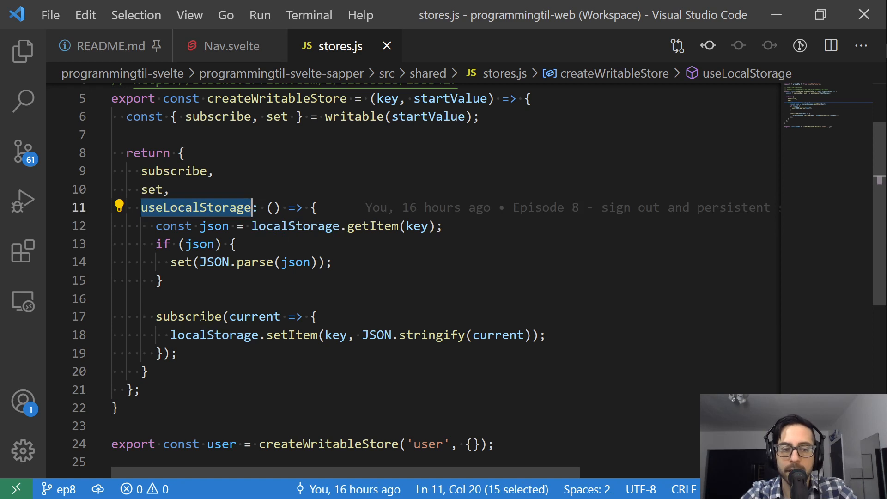
left_click(213, 335)
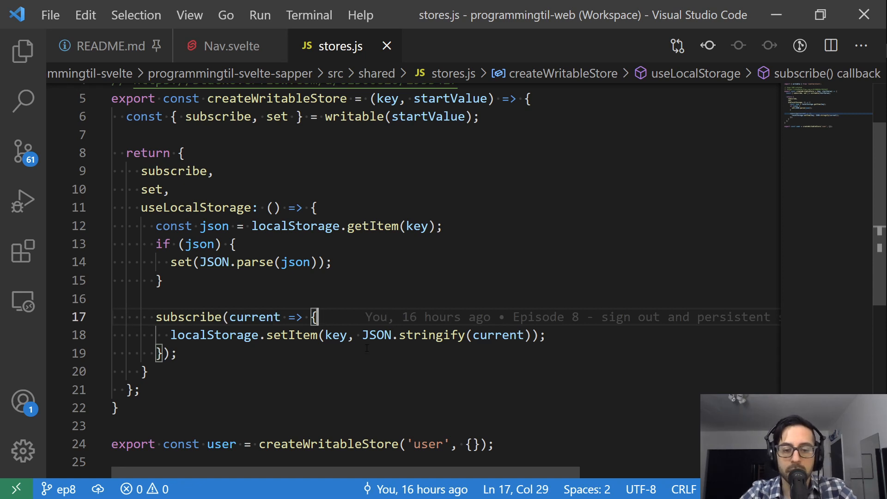
scroll("up", 3)
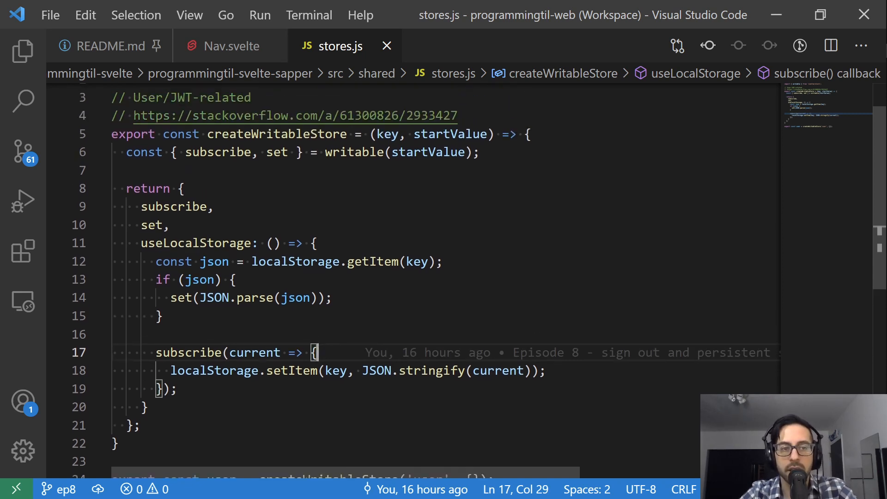
left_click(230, 46)
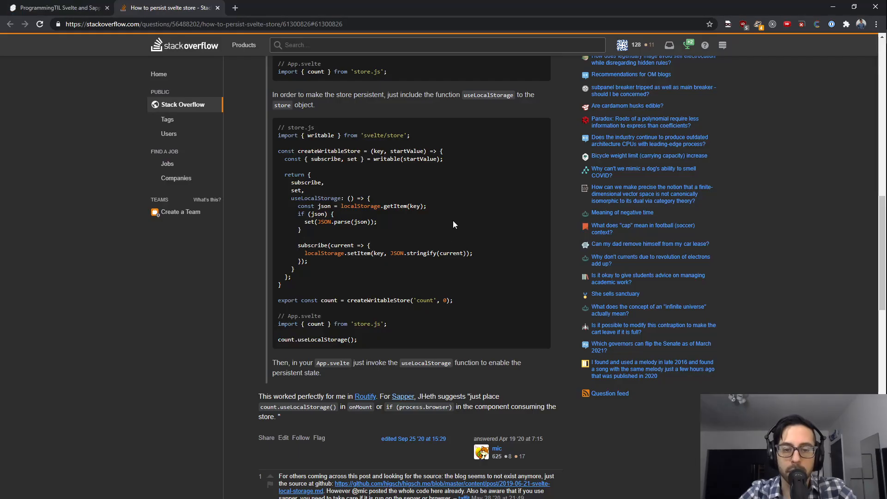
mouse_move(245, 423)
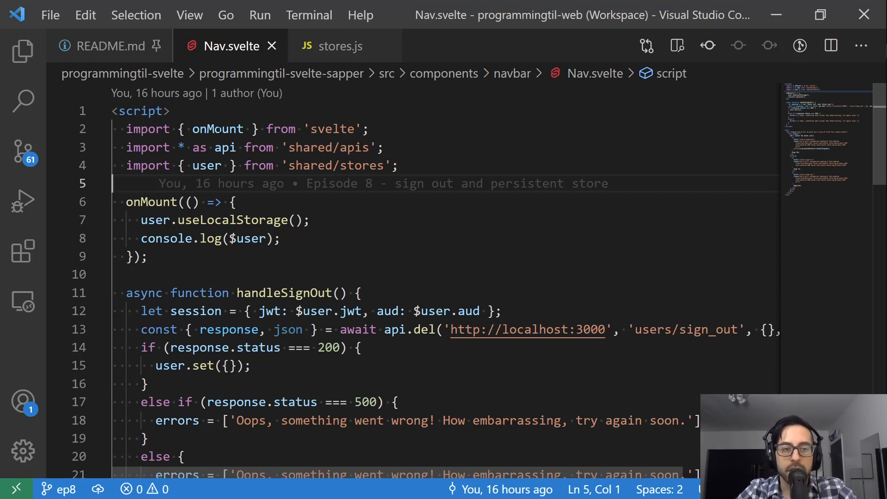
double_click(217, 128)
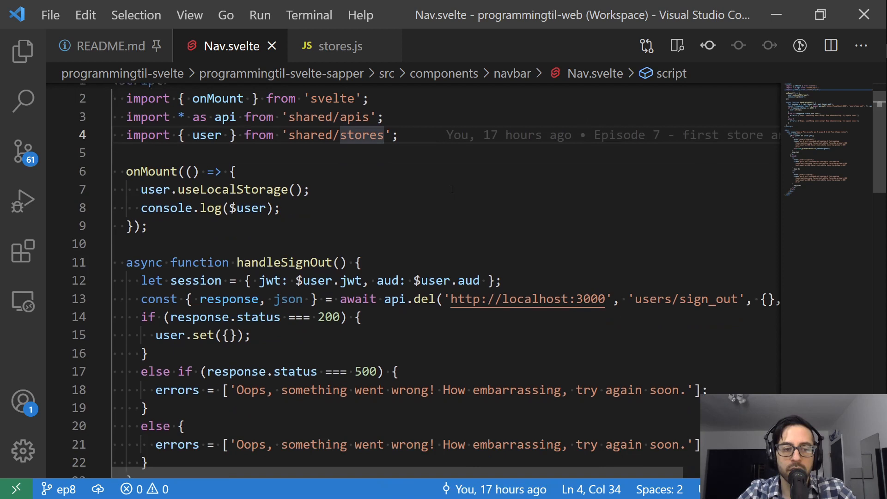
double_click(151, 164)
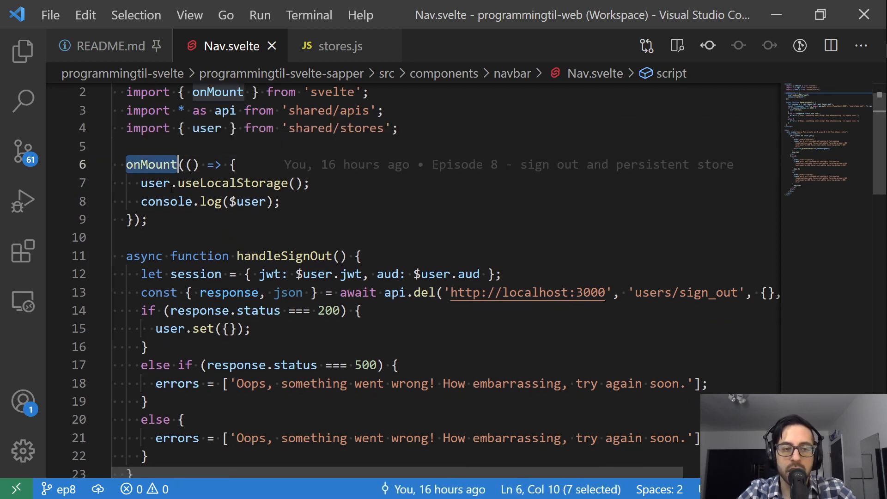
double_click(232, 182)
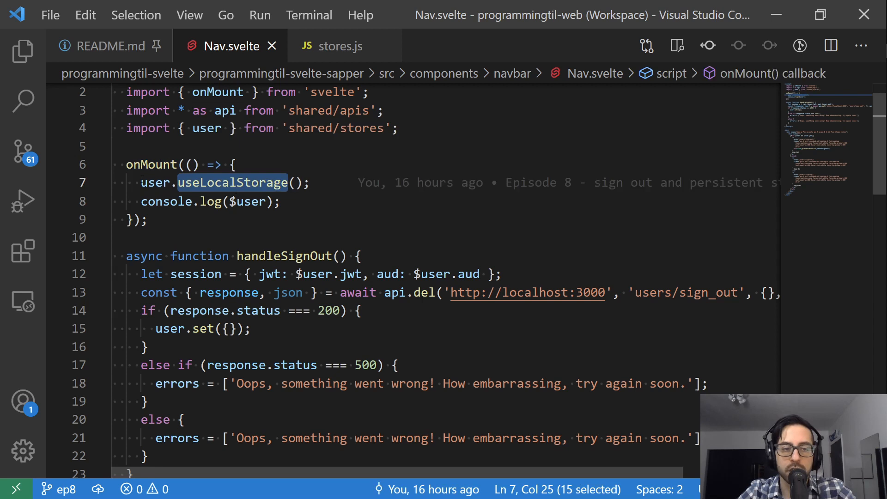
left_click(342, 46)
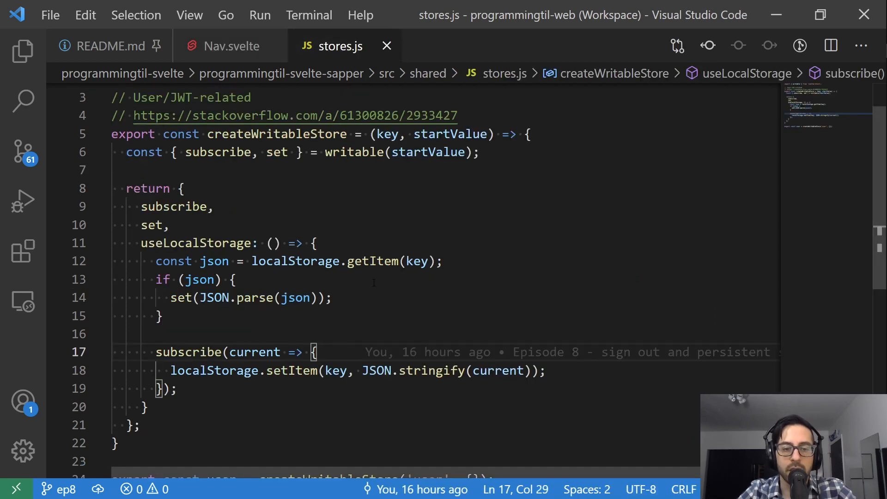
double_click(213, 261)
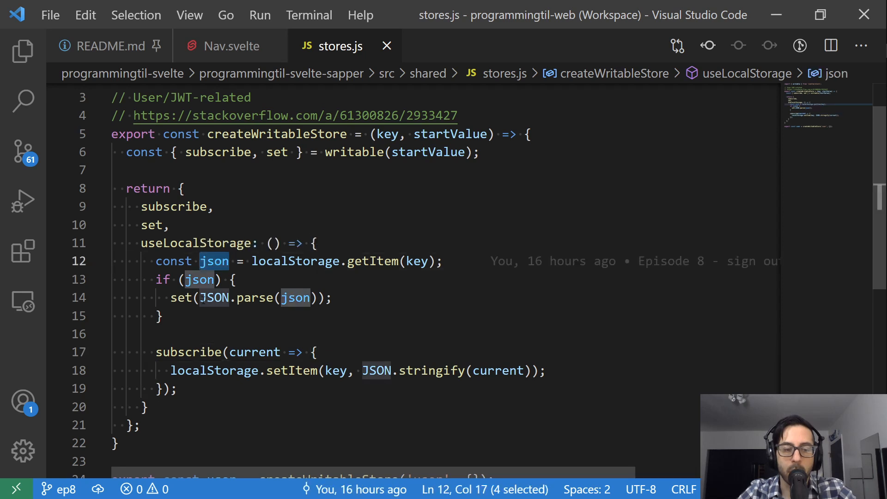
left_click(222, 46)
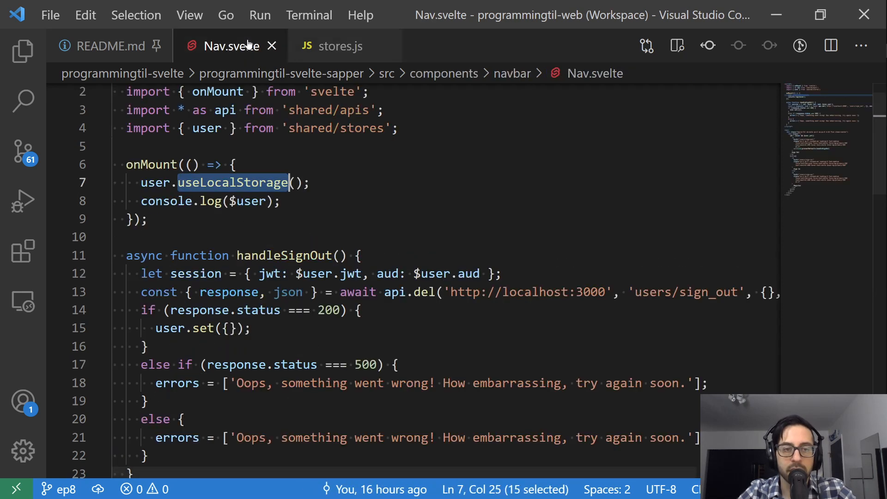
left_click(237, 200)
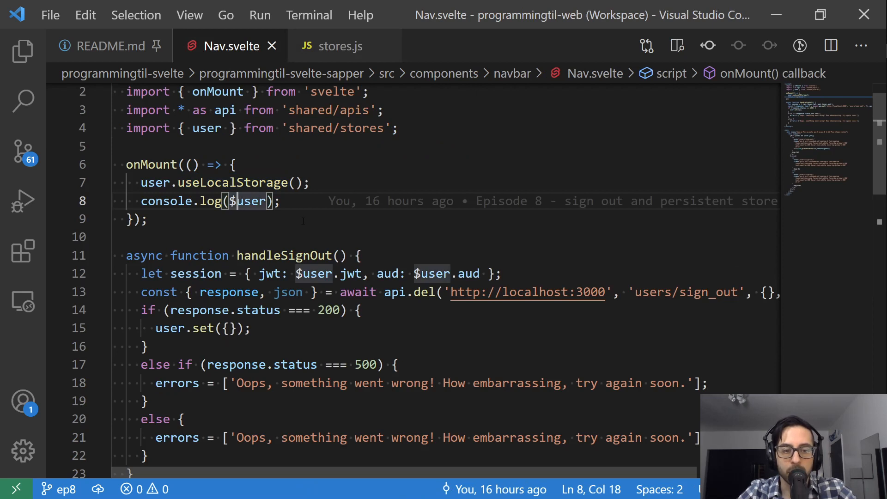
scroll("down", 3)
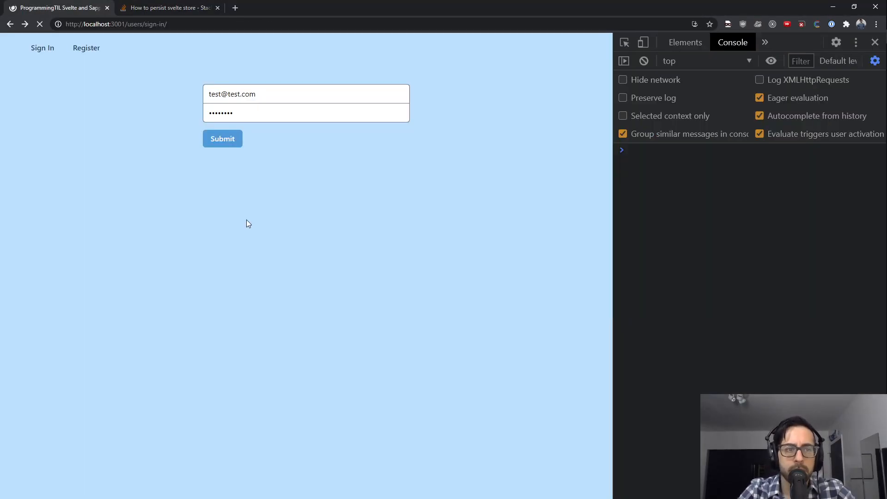
Submit the sign-in form, expand and collapse the logged user object with its jwt, then sign out.
left_click(221, 139)
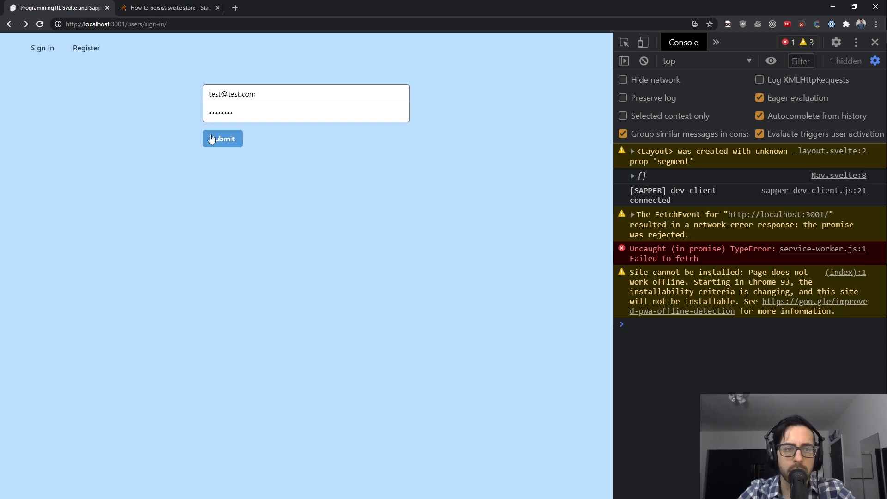
left_click(222, 139)
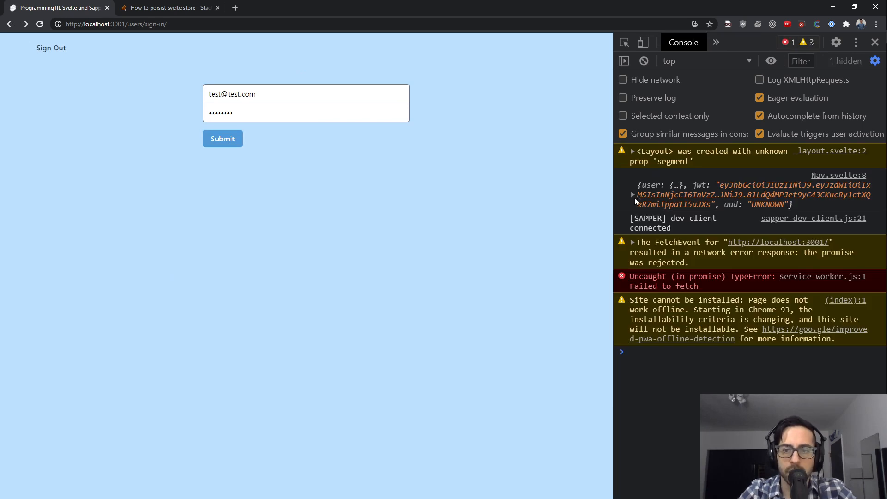
left_click(633, 195)
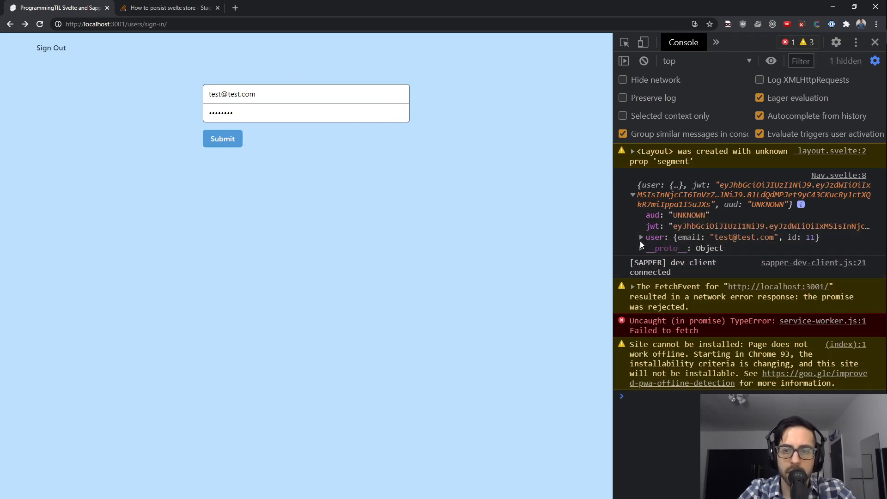
left_click(640, 237)
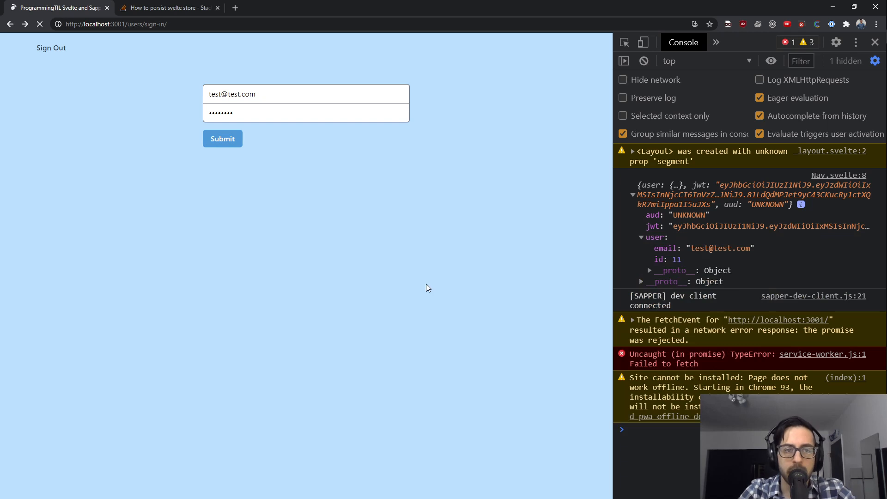
left_click(643, 61)
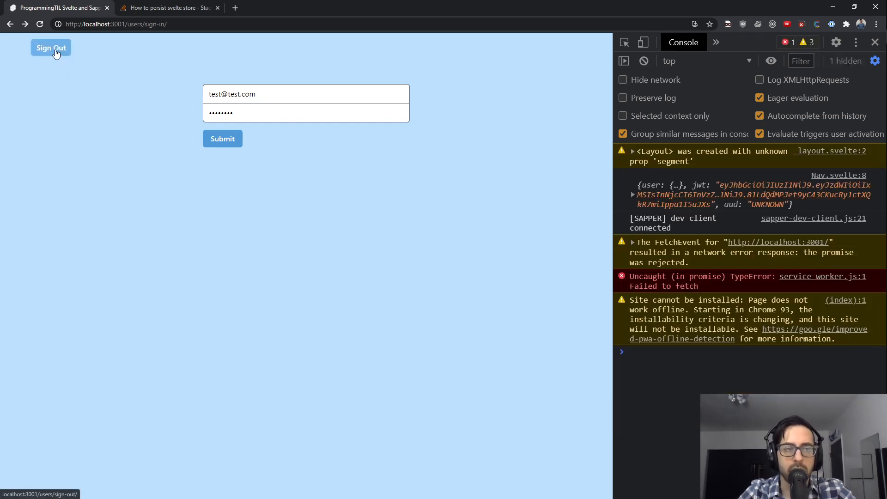
left_click(50, 48)
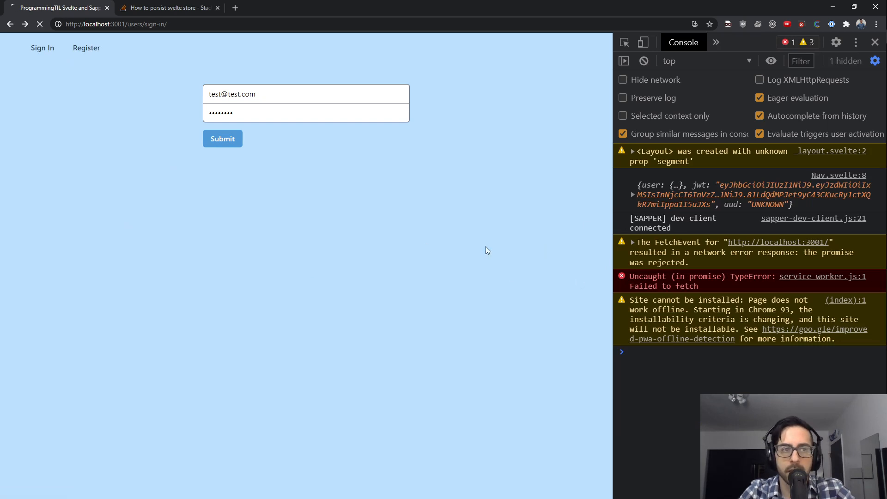
left_click(633, 194)
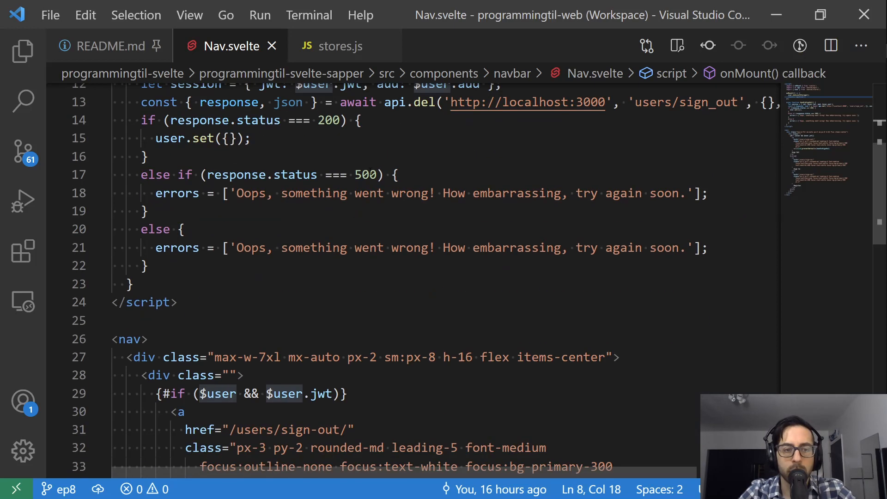
Point out the Sign Out link's on:click|preventDefault handler in Nav.svelte, then switch to sign-in.svelte.
scroll("down", 3)
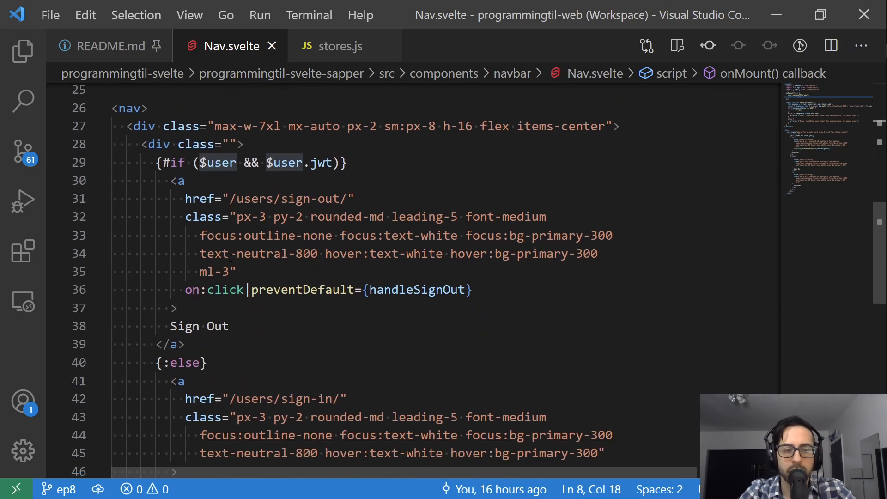
left_click(335, 290)
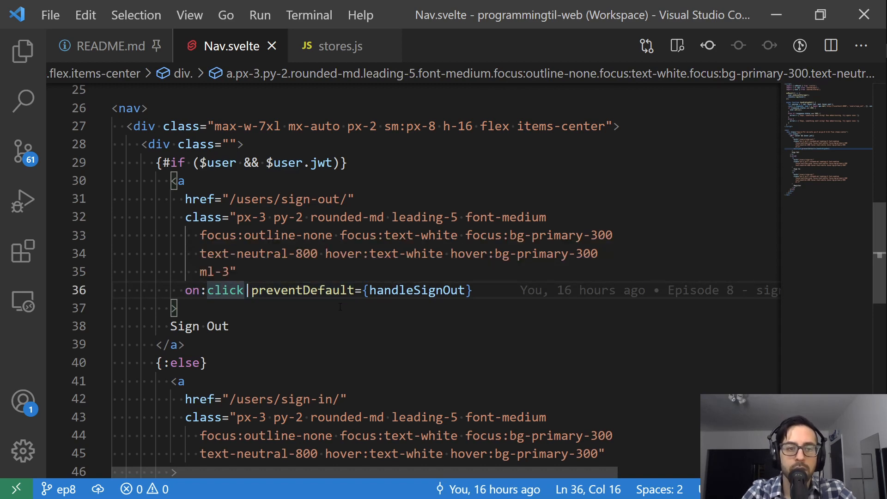
left_click(354, 46)
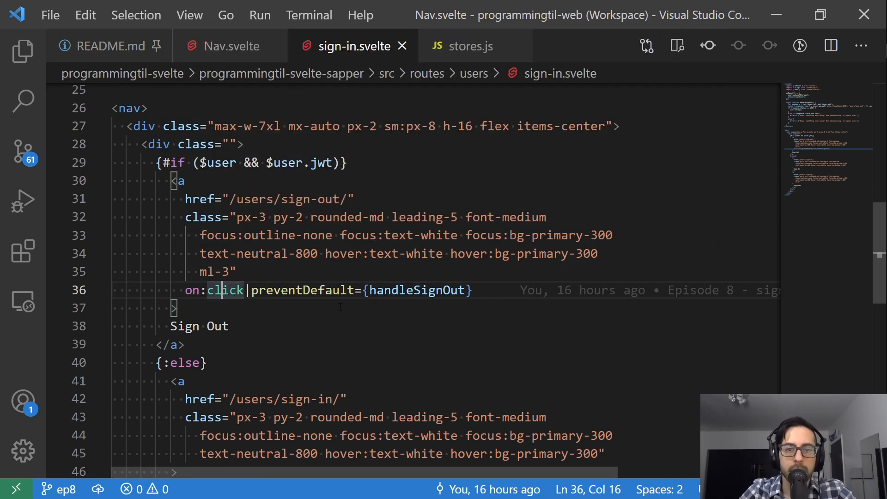
Scroll to the form's on:submit|preventDefault={handleSubmit} in sign-in.svelte, then return to Nav.svelte.
scroll("down", 3)
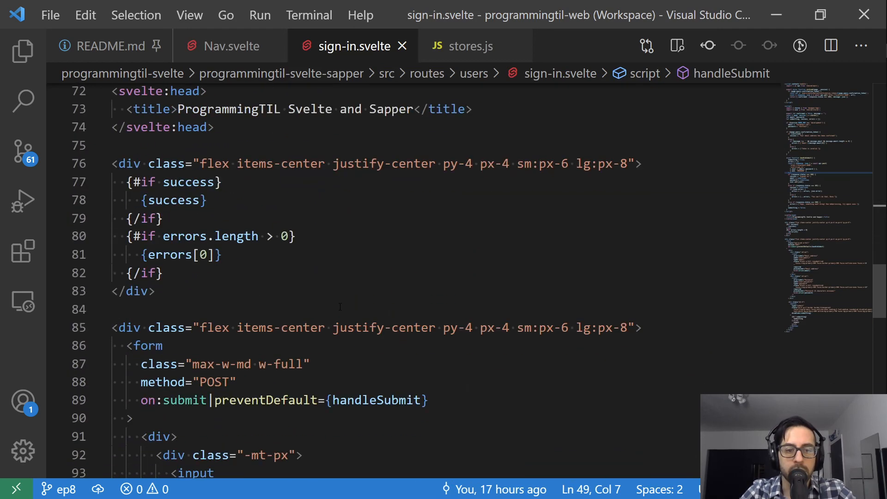
scroll("down", 3)
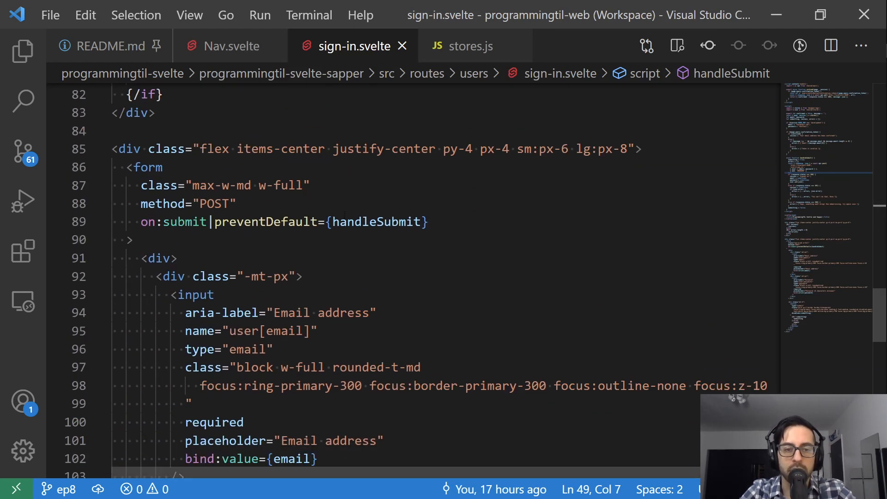
left_click(230, 45)
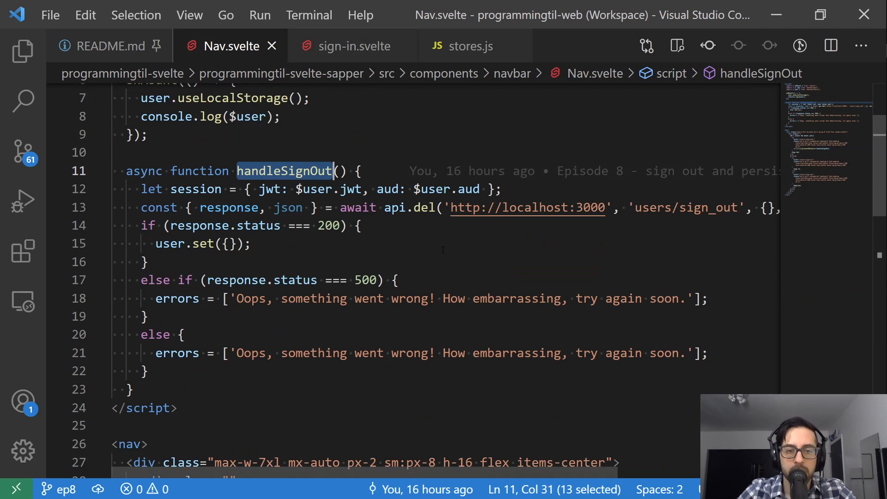
Inspect handleSignOut's session object built from the user jwt and passed to api.del.
left_click(201, 189)
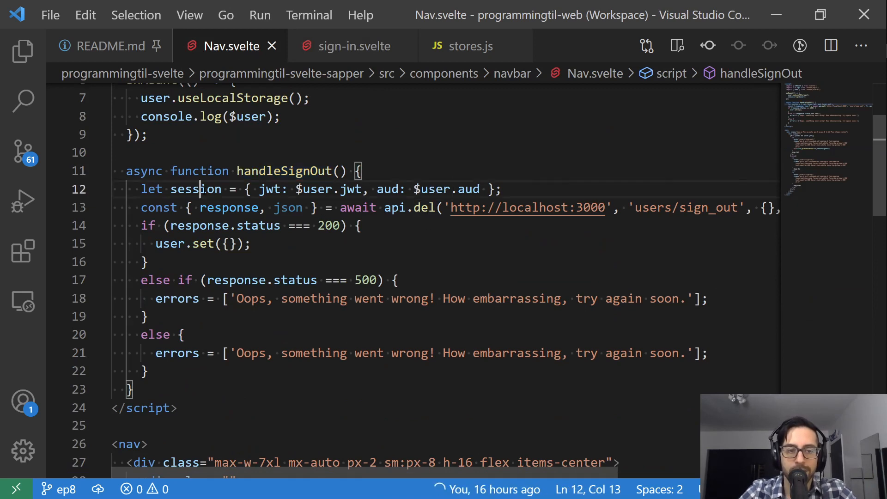
left_click(195, 189)
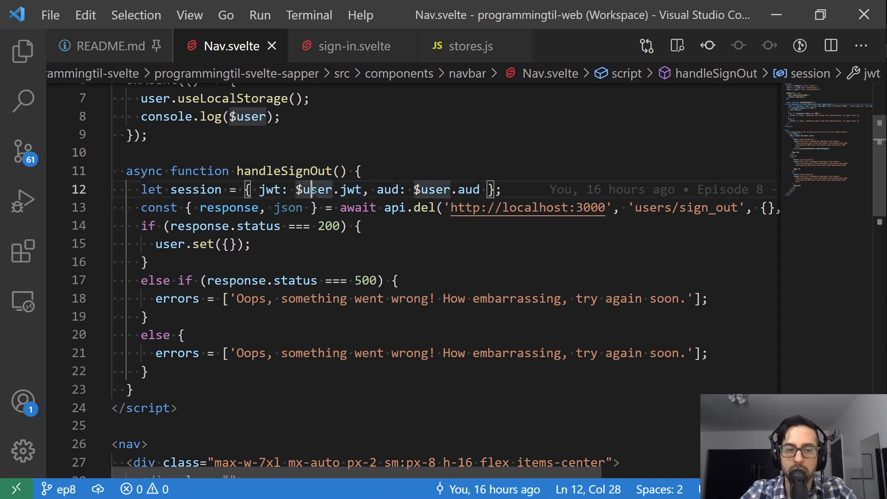
scroll("up", 3)
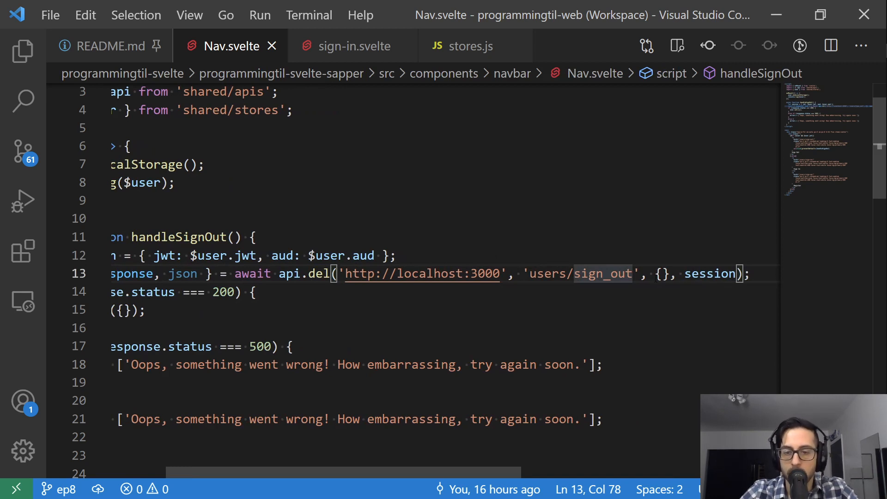
double_click(709, 273)
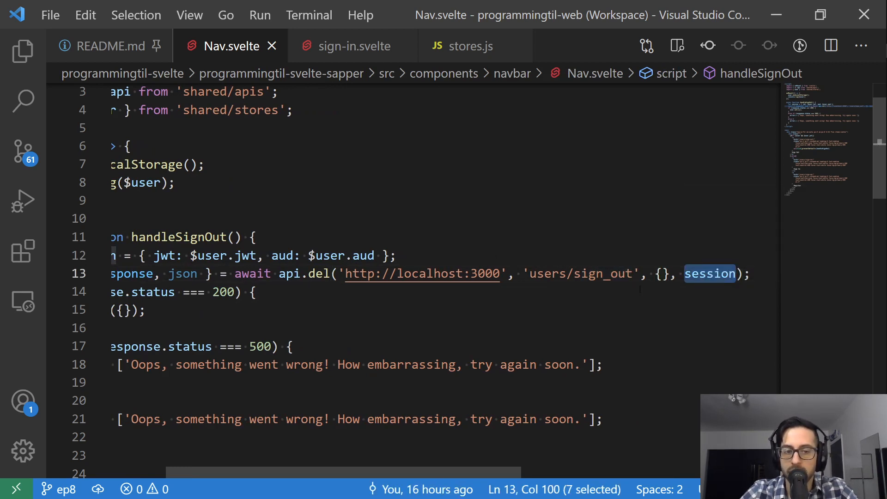
scroll("left", 3)
type("ap")
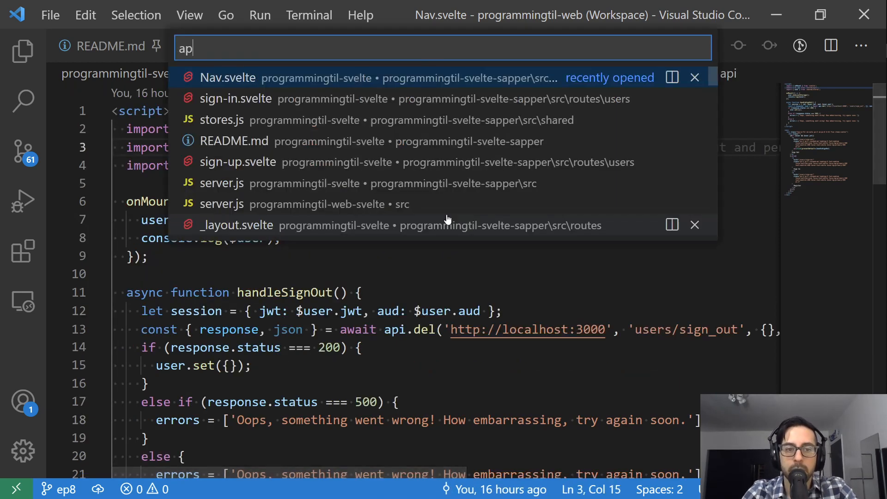
Open apis.js, review the session-based JWT_AUD and Authorization headers, and return to Nav.svelte.
type("s")
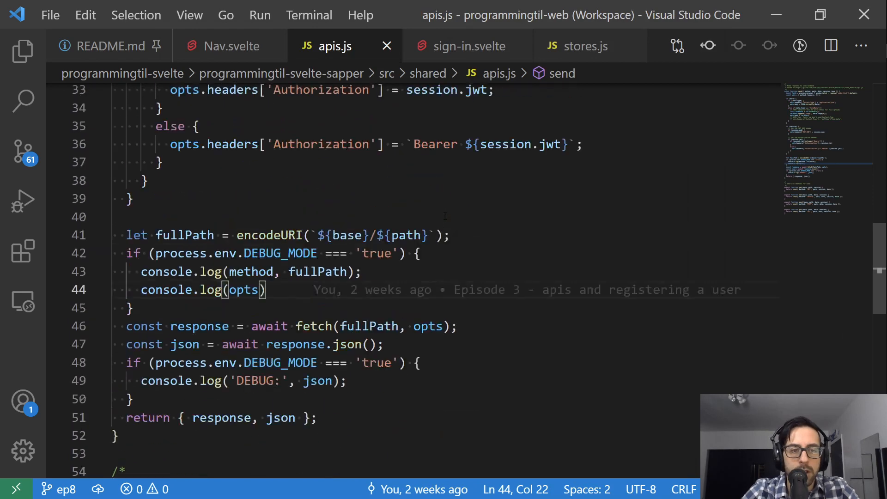
scroll("up", 3)
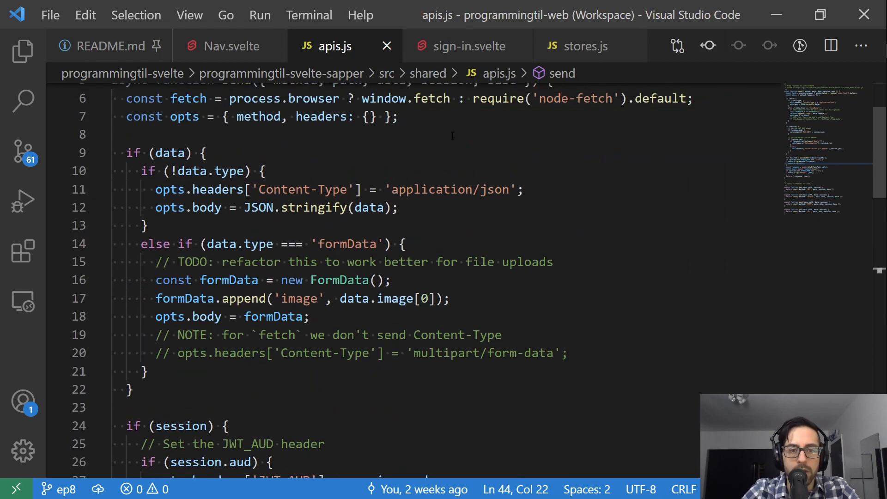
scroll("down", 3)
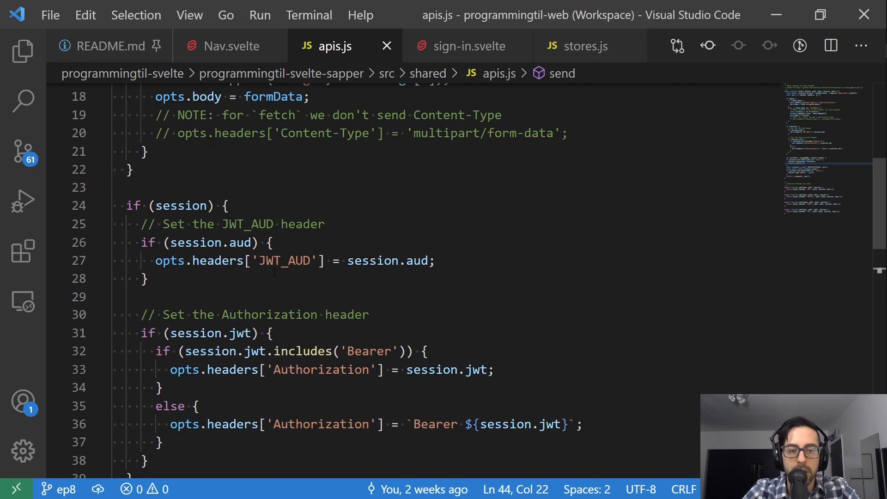
scroll("down", 3)
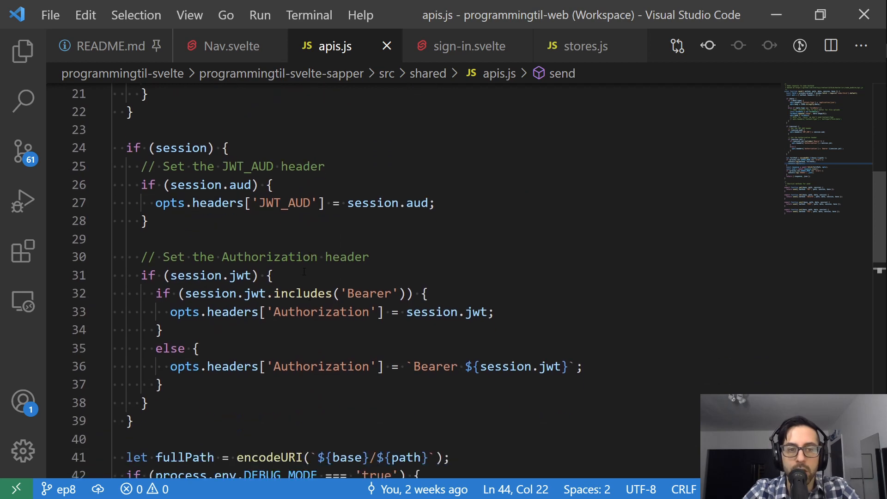
left_click(230, 46)
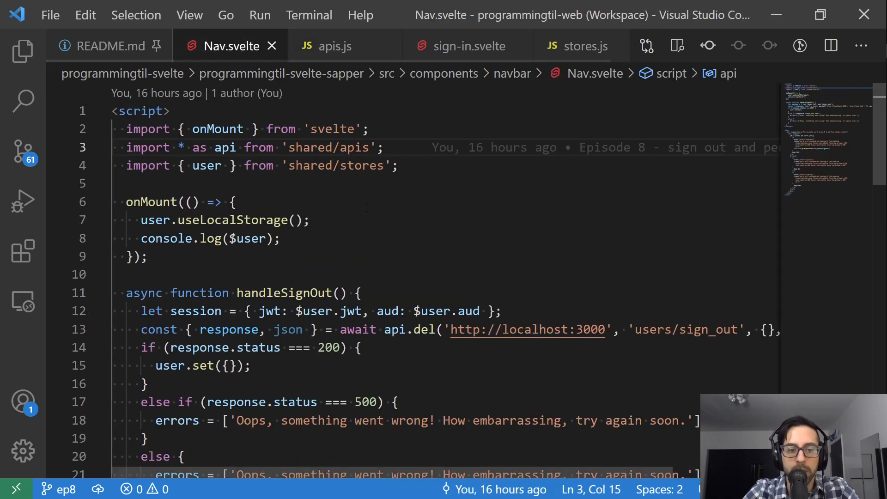
scroll("down", 3)
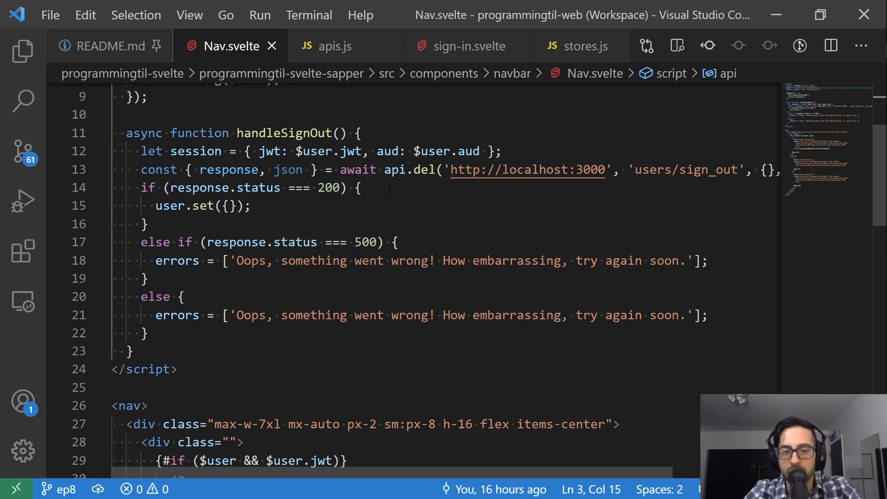
left_click(210, 205)
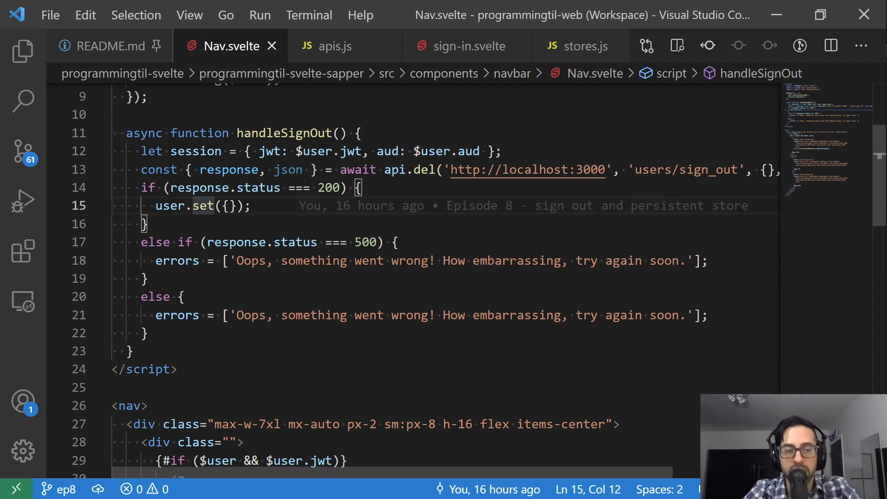
double_click(226, 205)
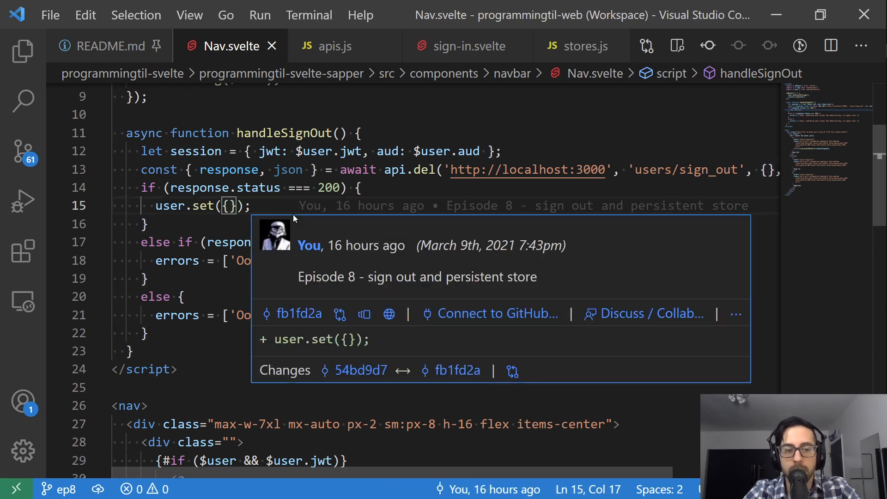
scroll("down", 3)
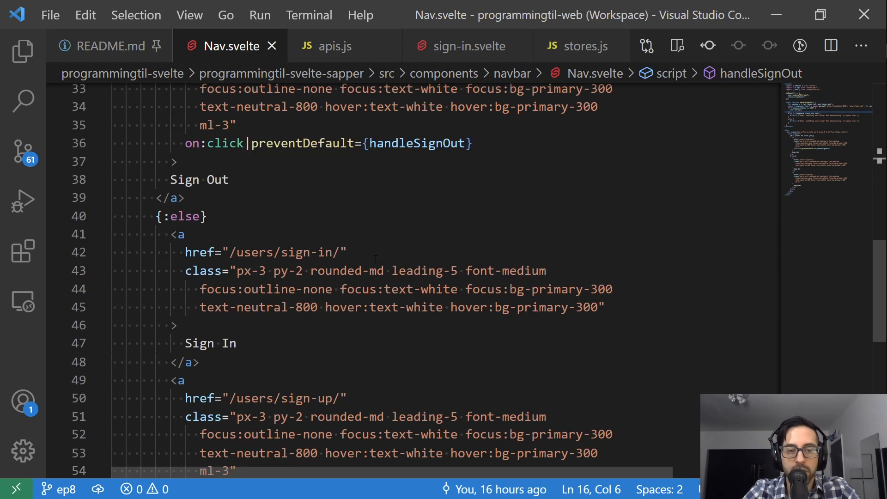
scroll("up", 3)
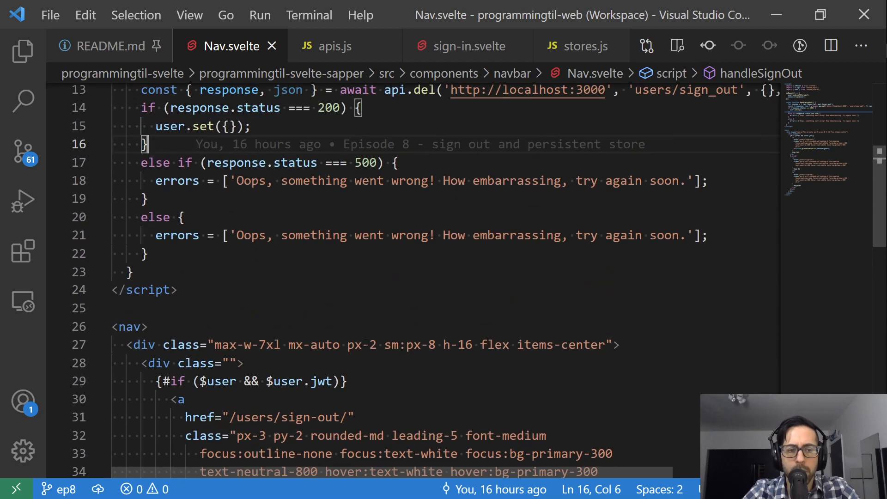
scroll("down", 3)
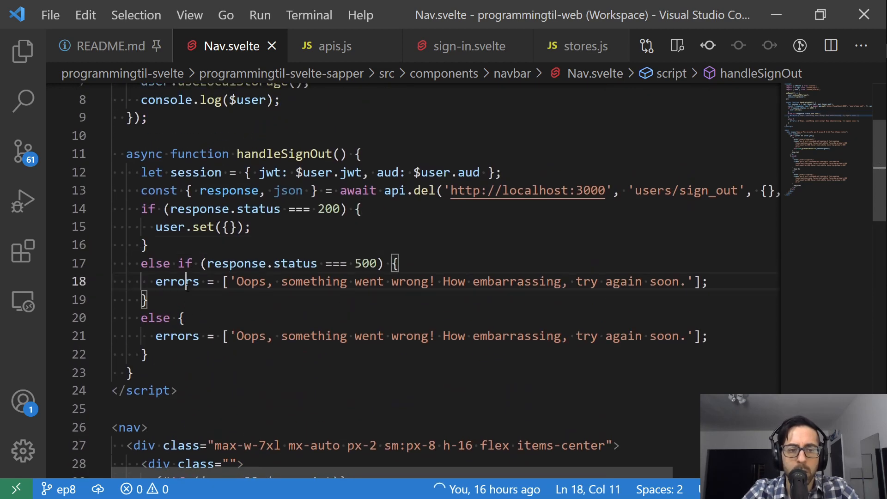
double_click(176, 282)
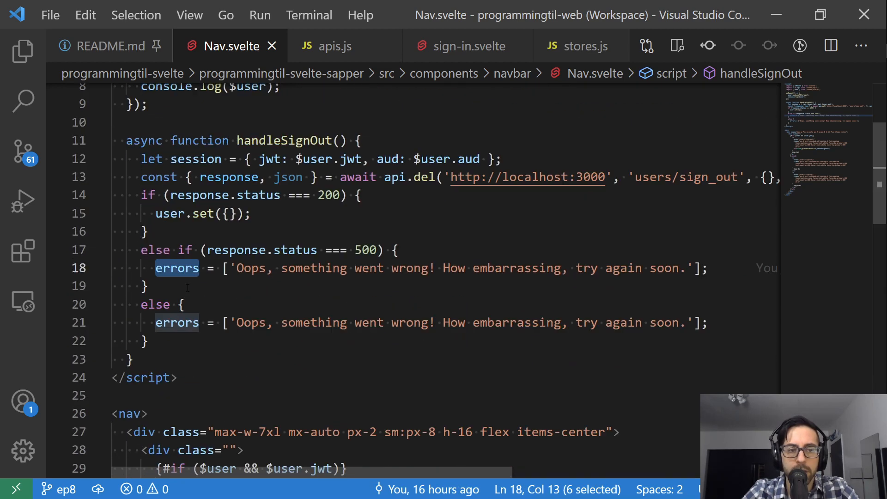
scroll("up", 3)
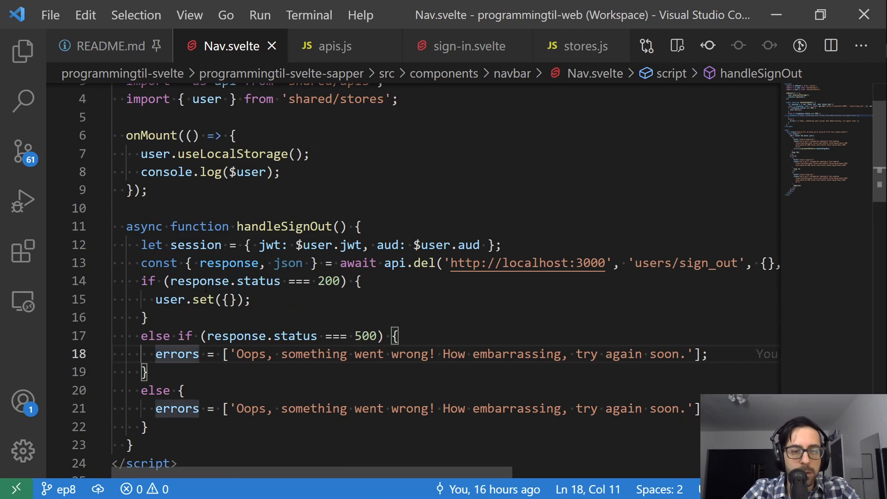
scroll("up", 3)
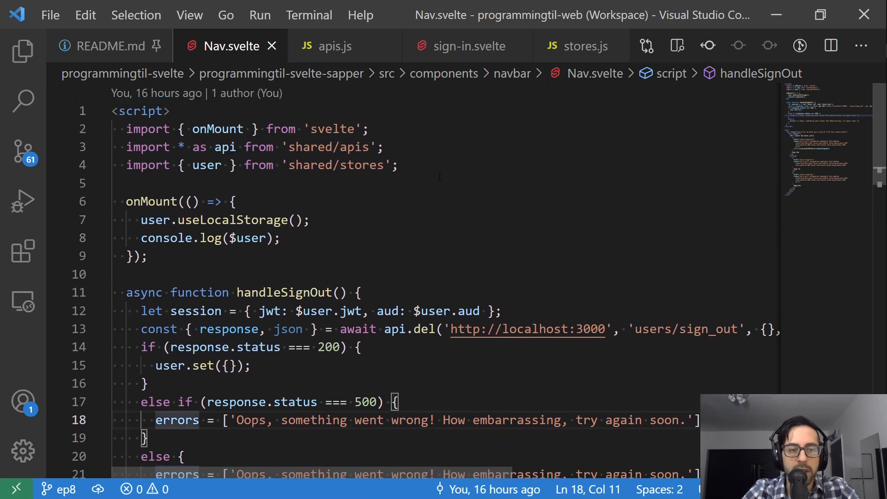